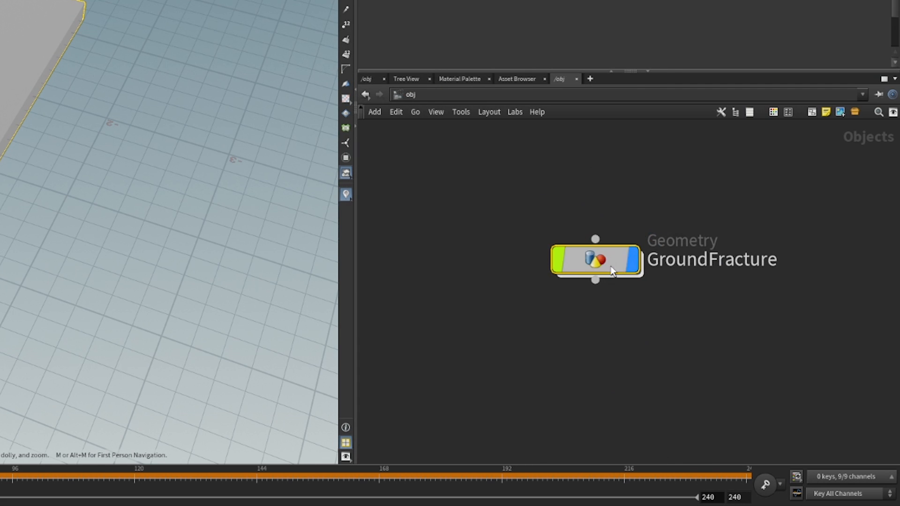
# Dive into the GroundFracture geometry node and inspect the fractured box in the node chain
pyautogui.doubleClick(596, 260)
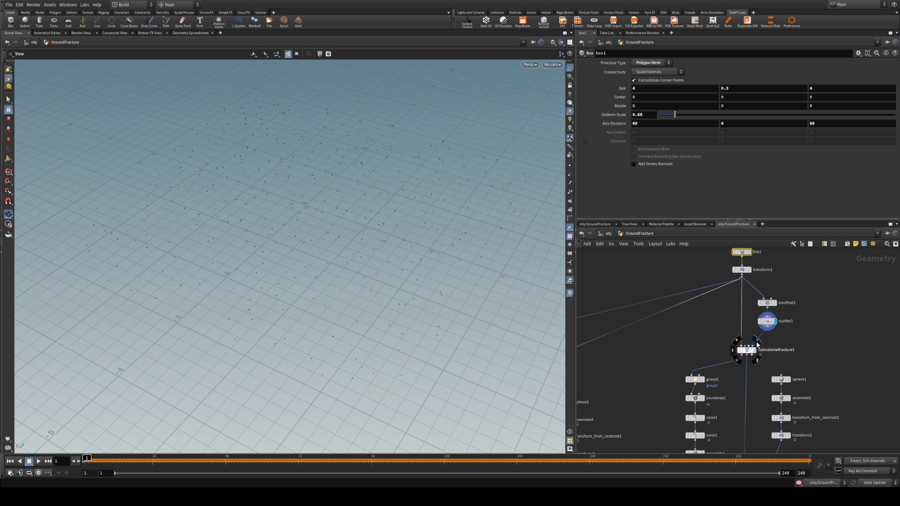
pyautogui.click(741, 350)
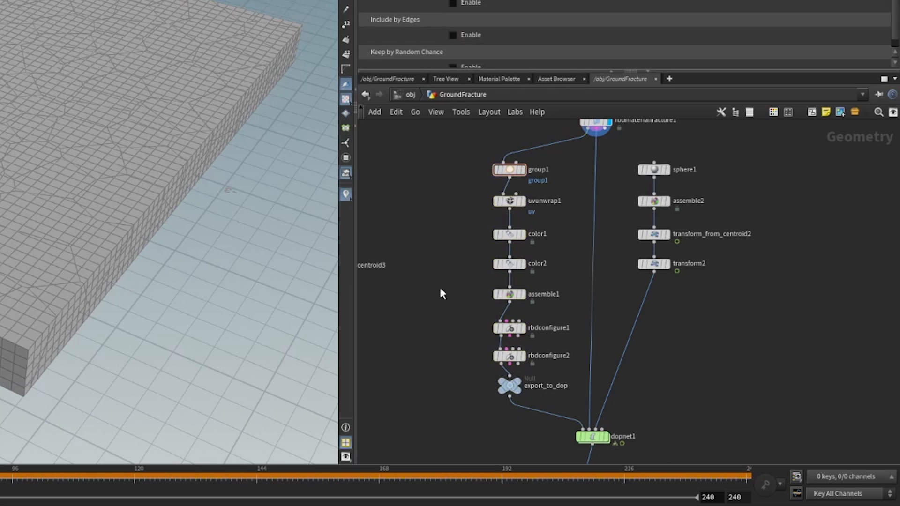
# Check the blue inside and red outside colour nodes, then view the rbdconfigure parameters
pyautogui.click(508, 170)
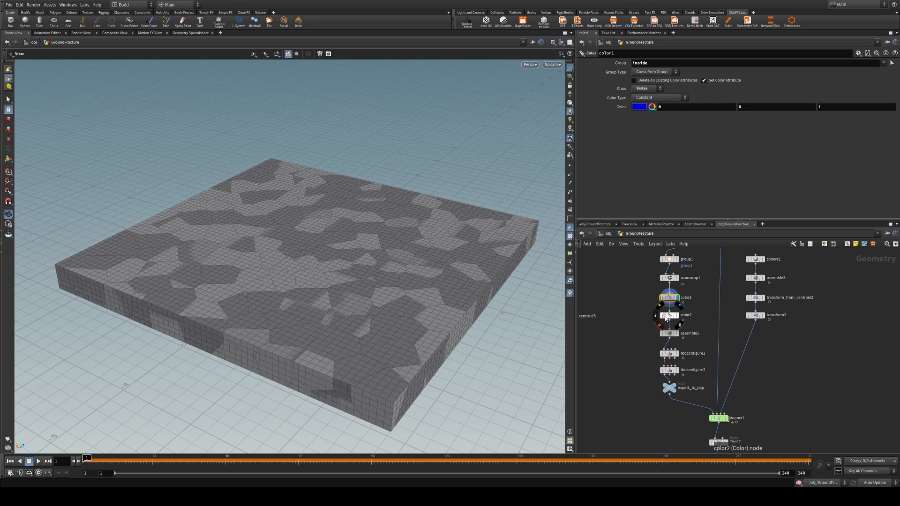
pyautogui.click(685, 315)
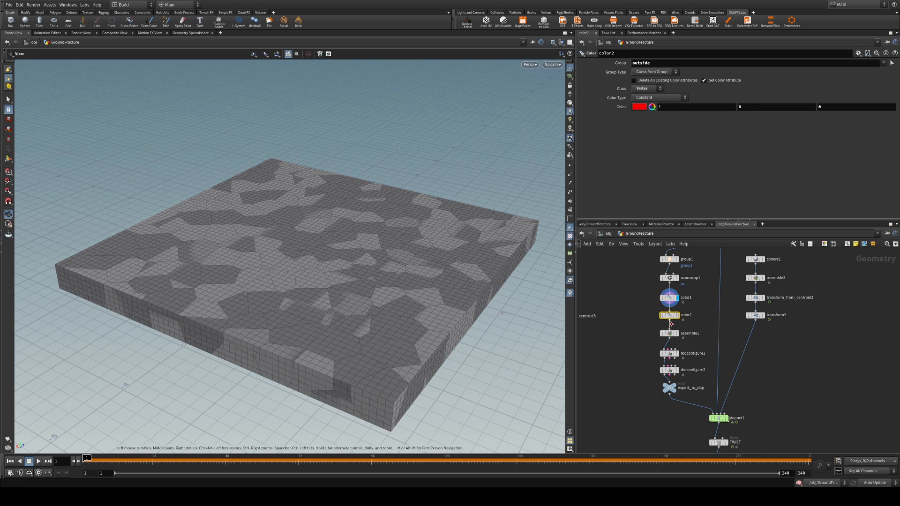
pyautogui.scroll(-3)
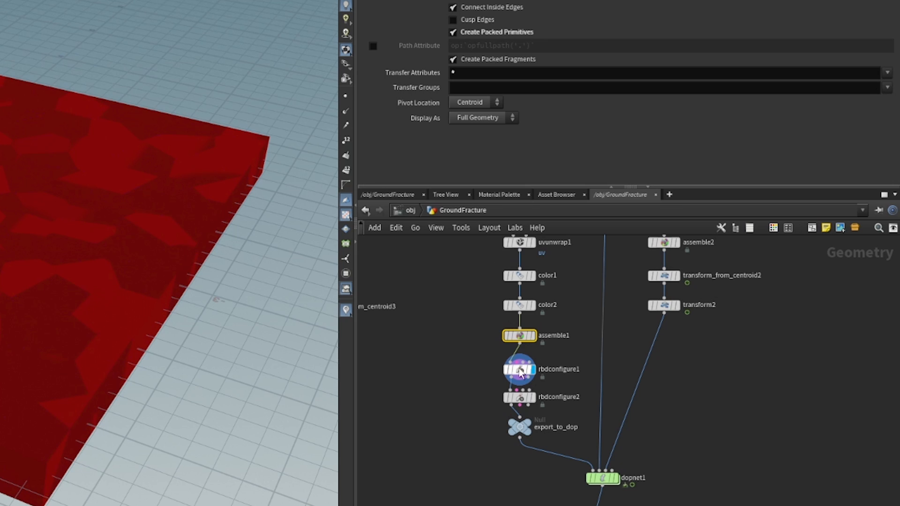
pyautogui.doubleClick(518, 369)
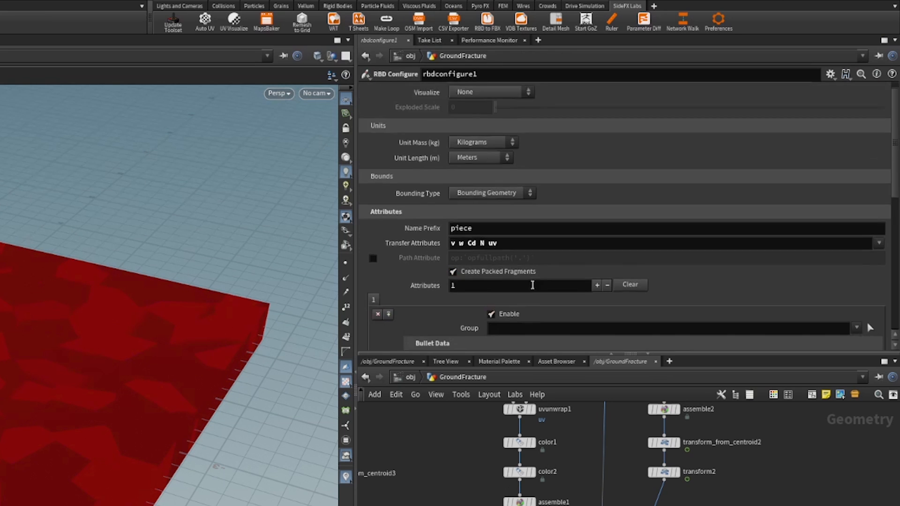
pyautogui.scroll(-3)
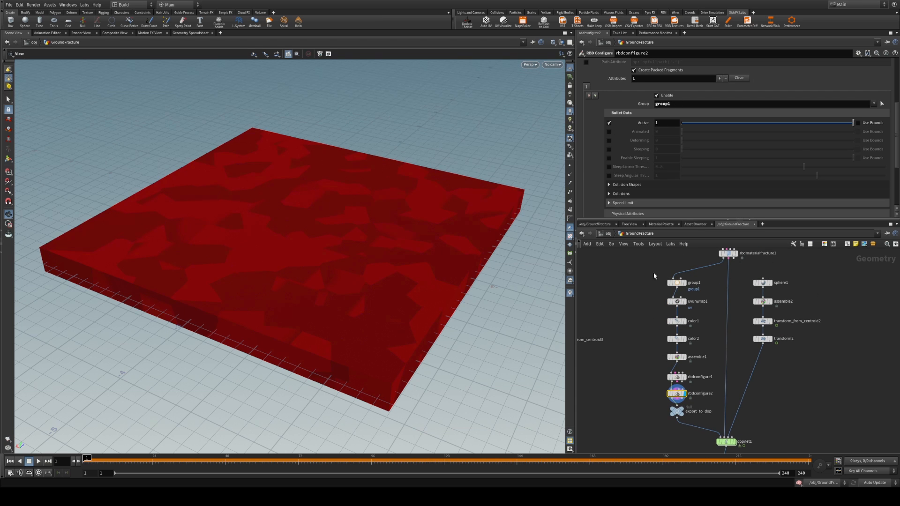
# Leave dopnet1 and go up to /obj, showing GroundFracture beside the tall ellipsoid
pyautogui.click(676, 282)
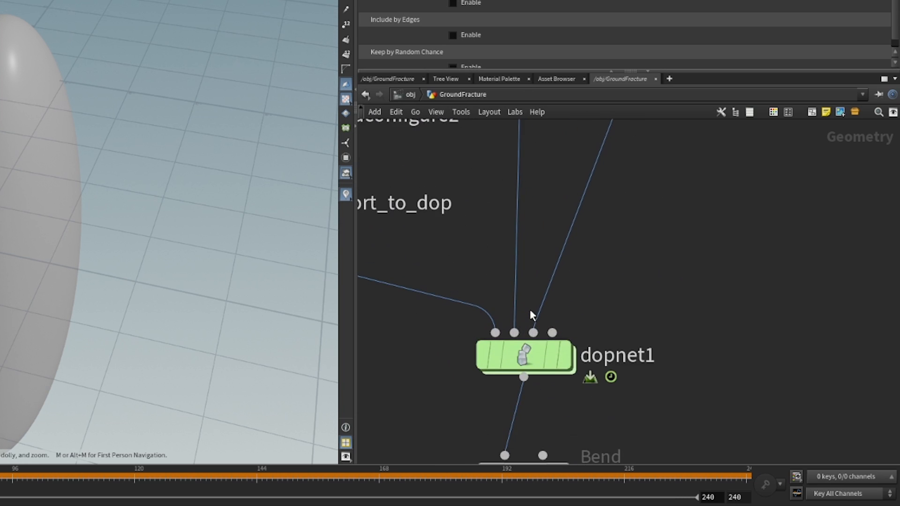
pyautogui.doubleClick(523, 355)
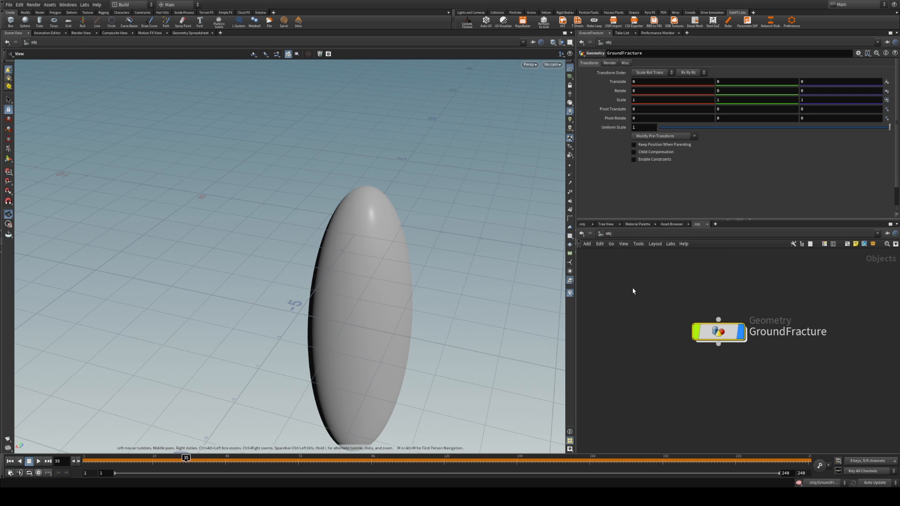
# Re-enter GroundFracture and display the dopnet1 rigid-body simulation breaking around the hole
pyautogui.doubleClick(719, 332)
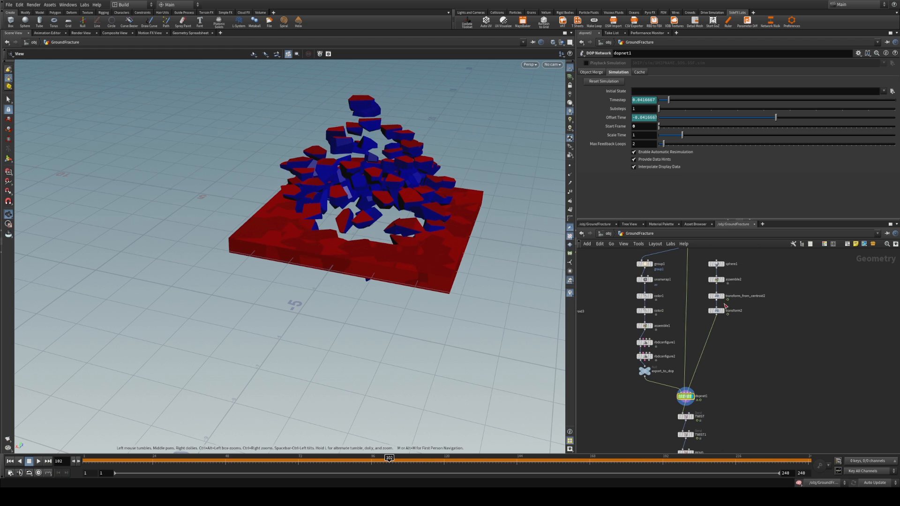
pyautogui.click(716, 311)
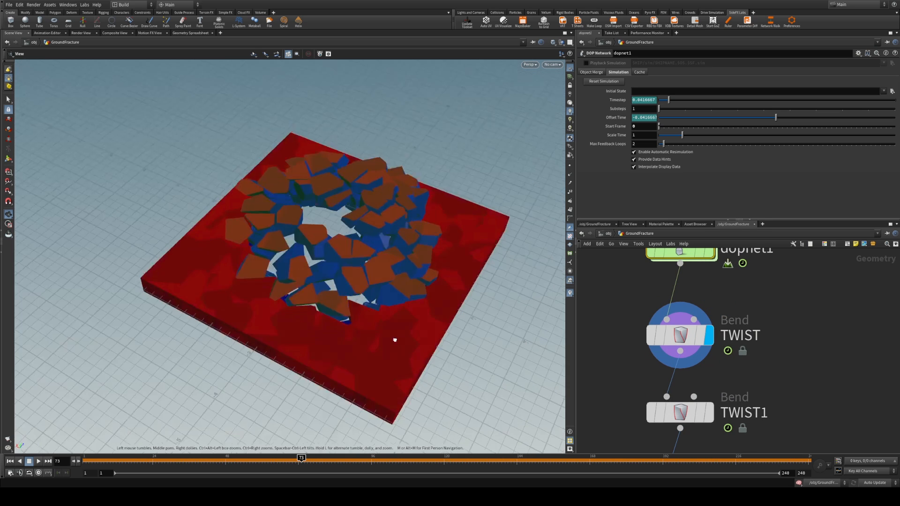
# Scrub the timeline forward through the twisting vortex and back to early cracking frames
pyautogui.moveTo(300, 457); pyautogui.dragTo(130, 458)
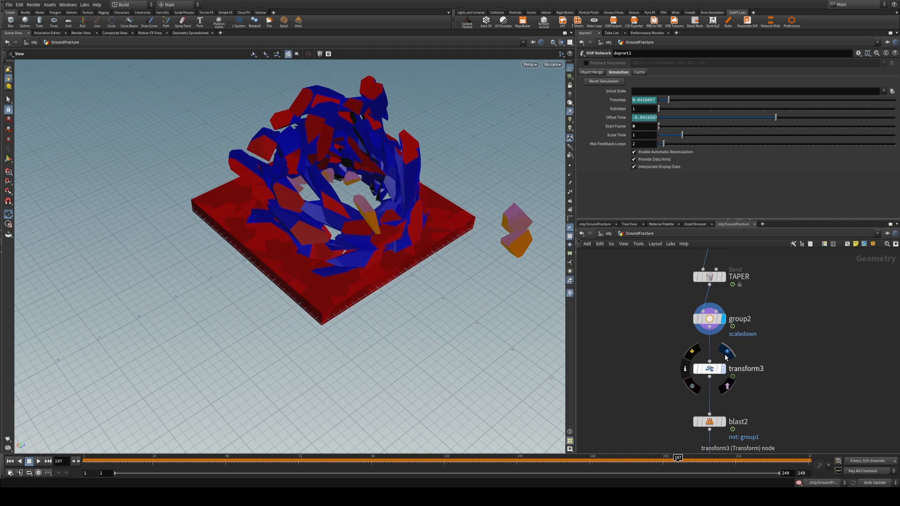
pyautogui.moveTo(727, 356)
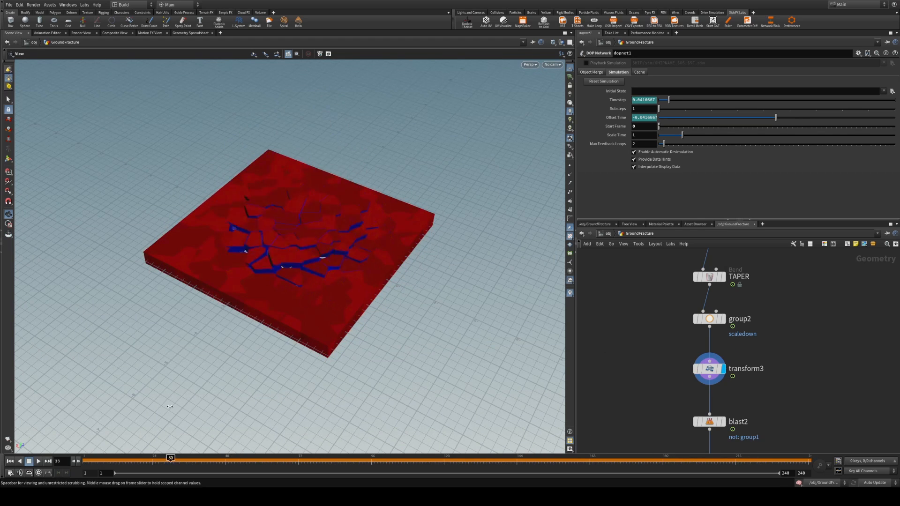
pyautogui.moveTo(170, 458); pyautogui.dragTo(274, 458)
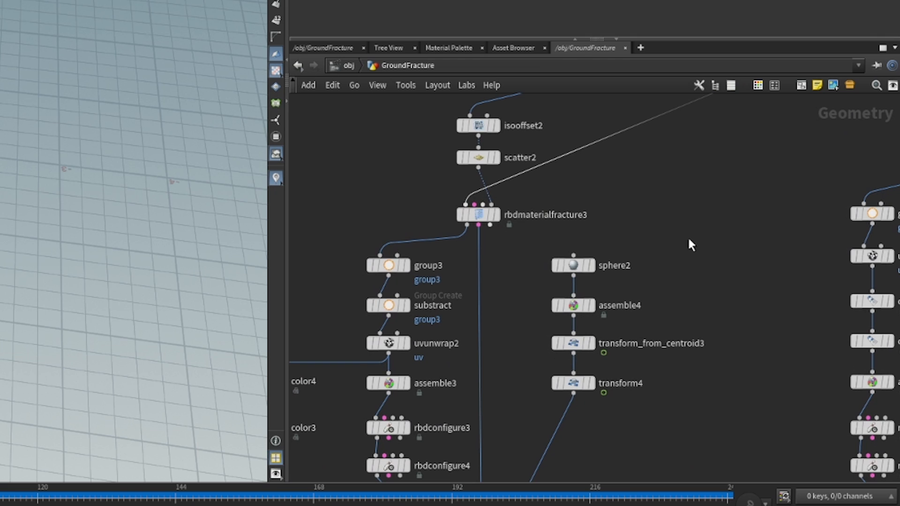
pyautogui.moveTo(585, 233)
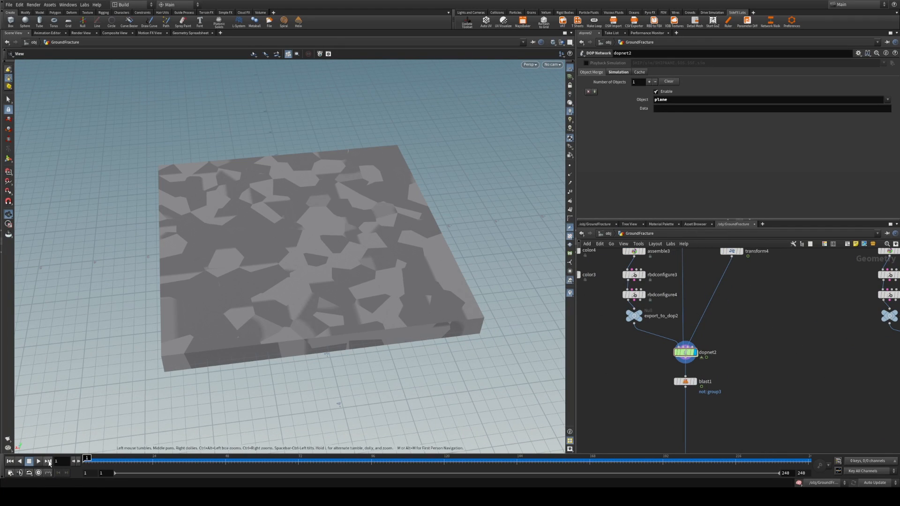
# Preview the dopnet2 branch's output, an uncoloured grey fractured slab
pyautogui.click(29, 461)
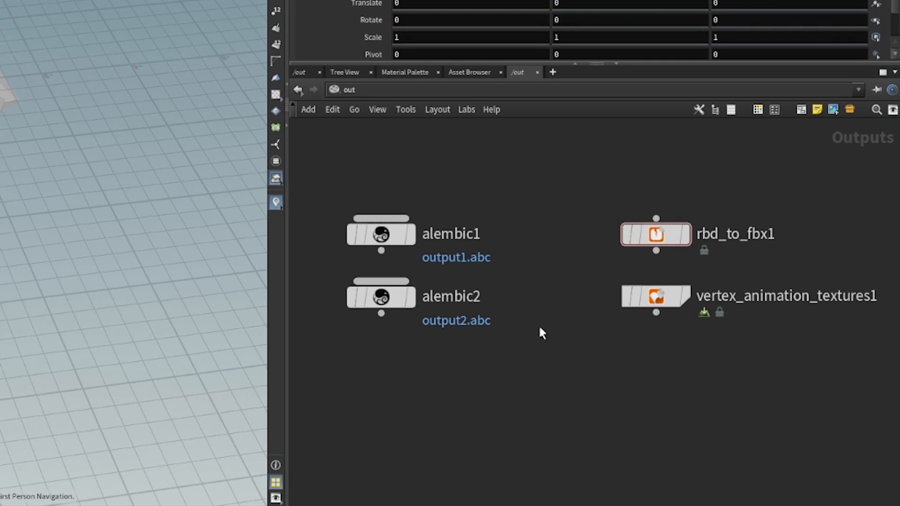
# Inspect the Alembic, RBD-to-FBX and vertex animation texture ROP nodes in /out
pyautogui.click(656, 298)
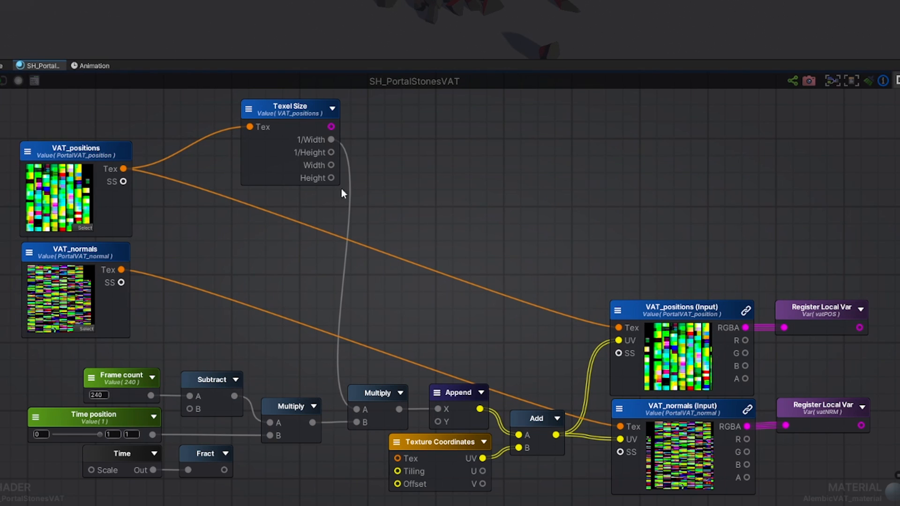
pyautogui.moveTo(407, 179)
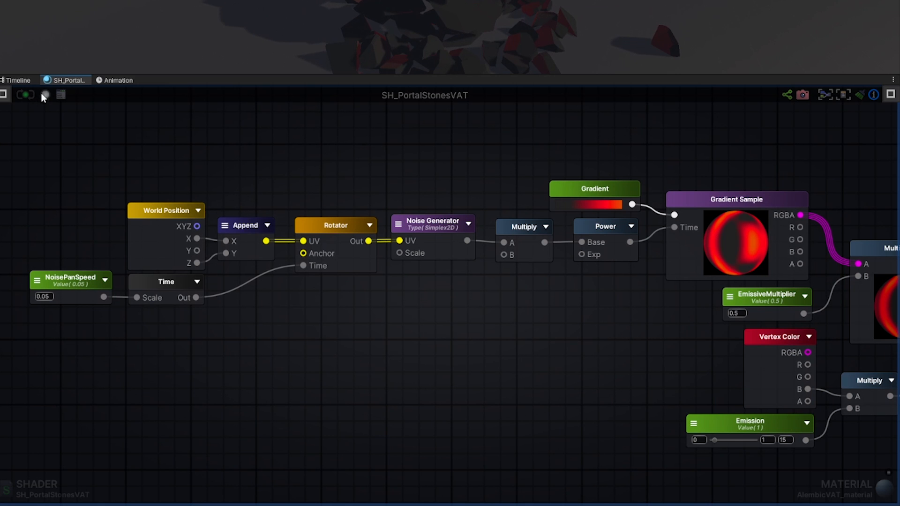
# Advance the portal timeline to the glowing cracks and inspect the emission's Vertex Color node
pyautogui.click(20, 80)
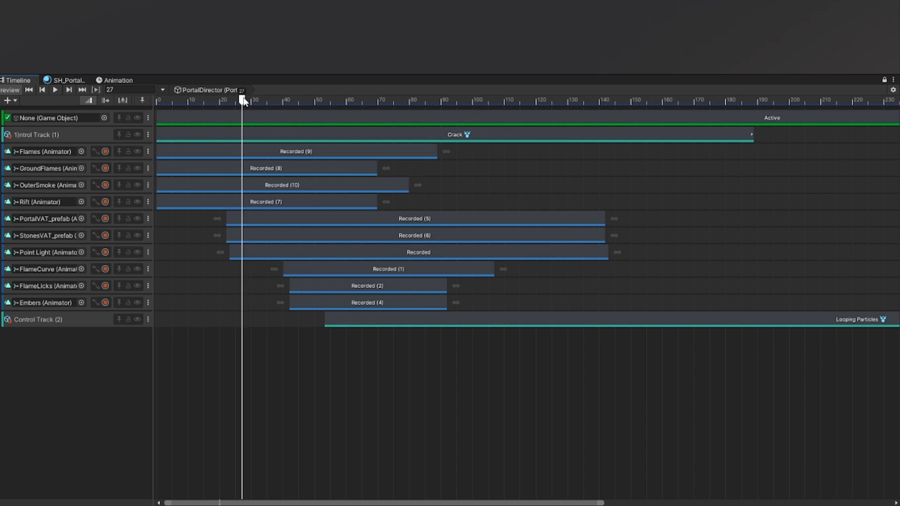
pyautogui.moveTo(241, 99); pyautogui.dragTo(330, 213)
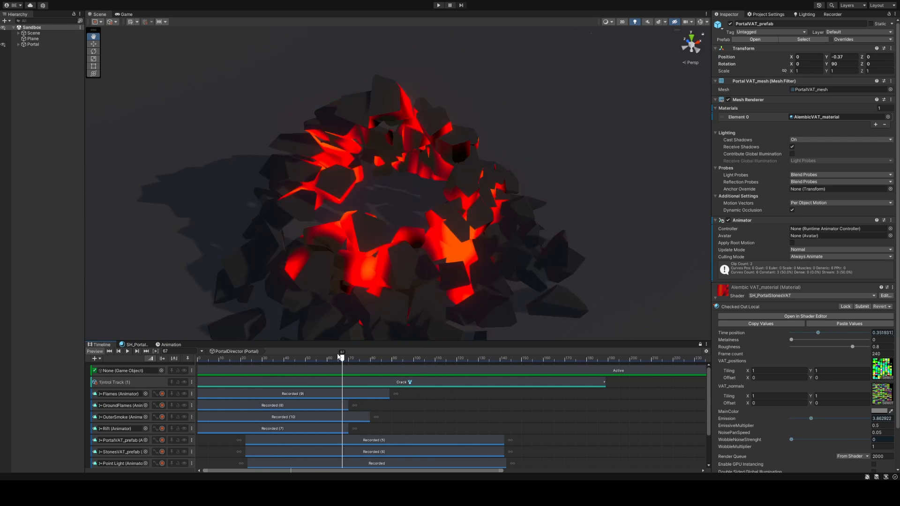
pyautogui.moveTo(343, 355); pyautogui.dragTo(433, 355)
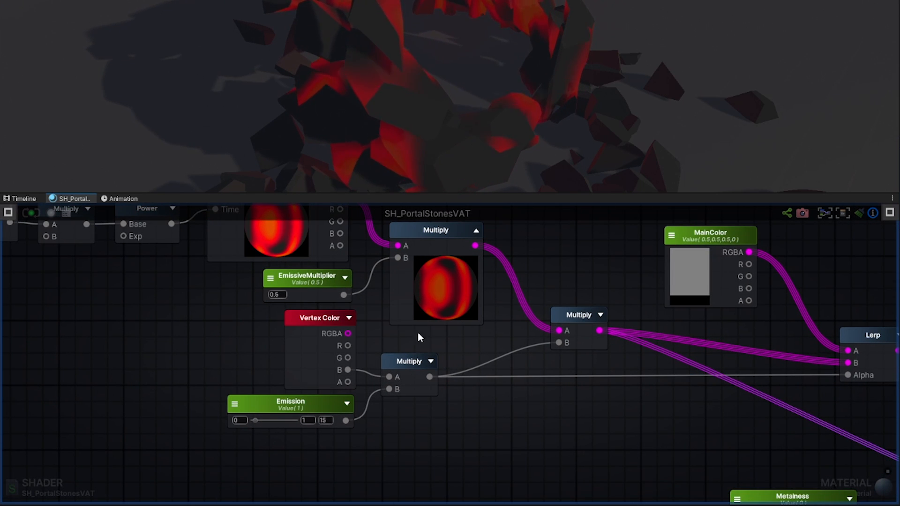
pyautogui.click(392, 380)
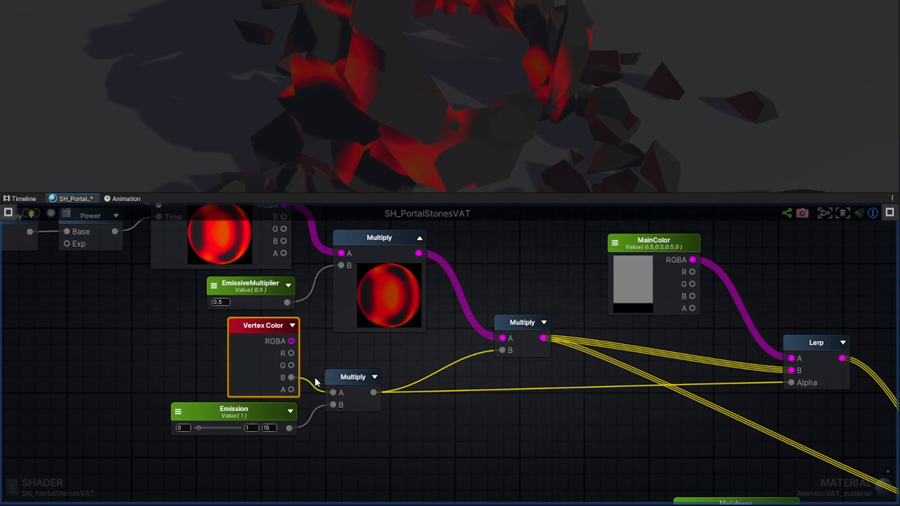
pyautogui.moveTo(355, 377)
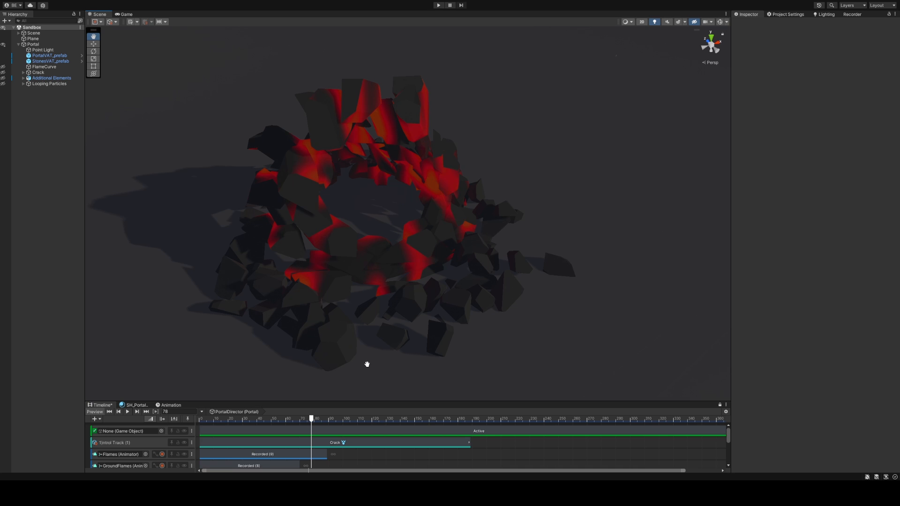
# Expand Crack, scrub the timeline through the crack reveal, and restart the Ray particle preview
pyautogui.moveTo(312, 418); pyautogui.dragTo(305, 417)
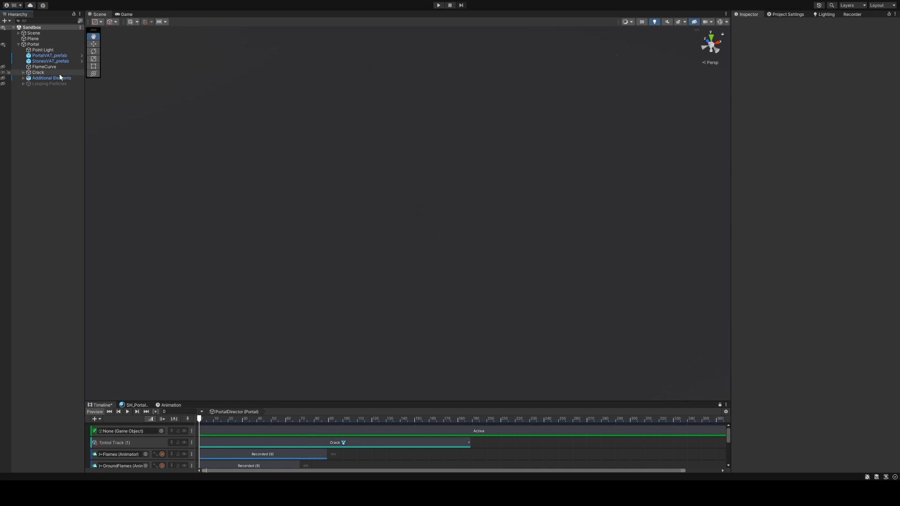
pyautogui.click(38, 72)
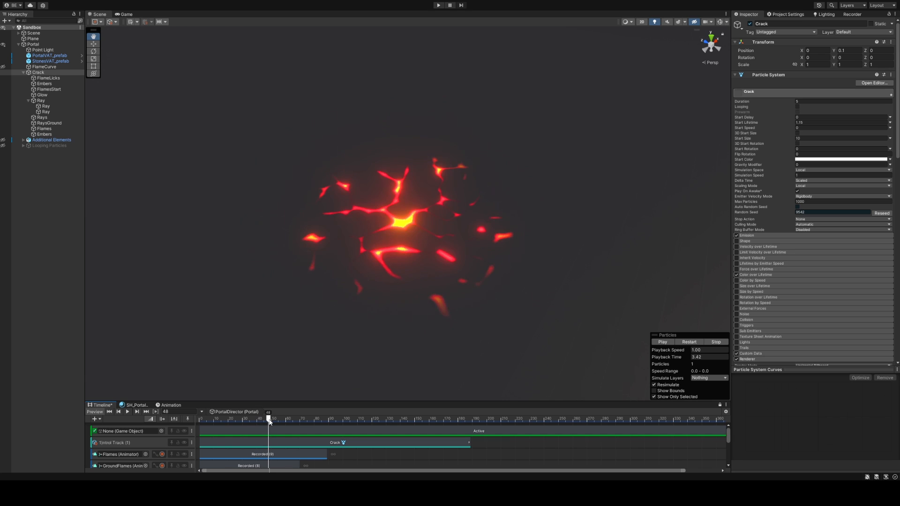
pyautogui.moveTo(268, 418); pyautogui.dragTo(274, 417)
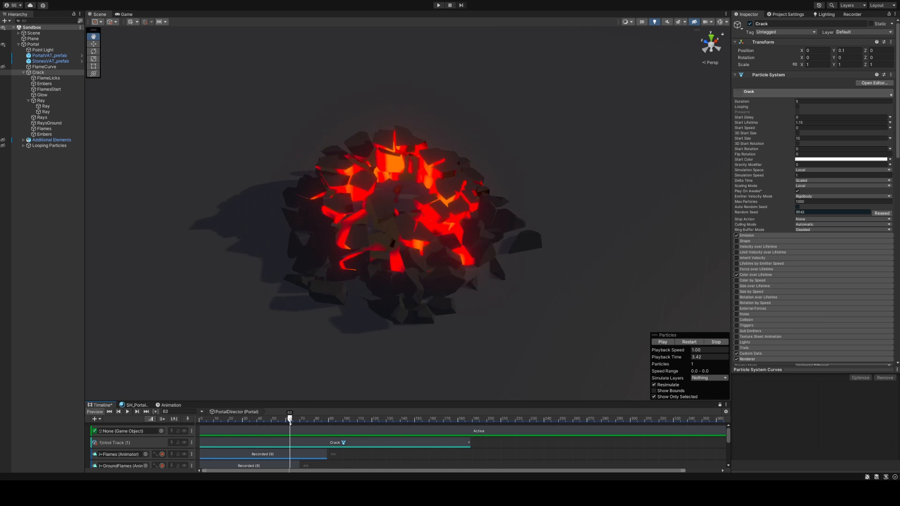
pyautogui.moveTo(290, 419); pyautogui.dragTo(310, 419)
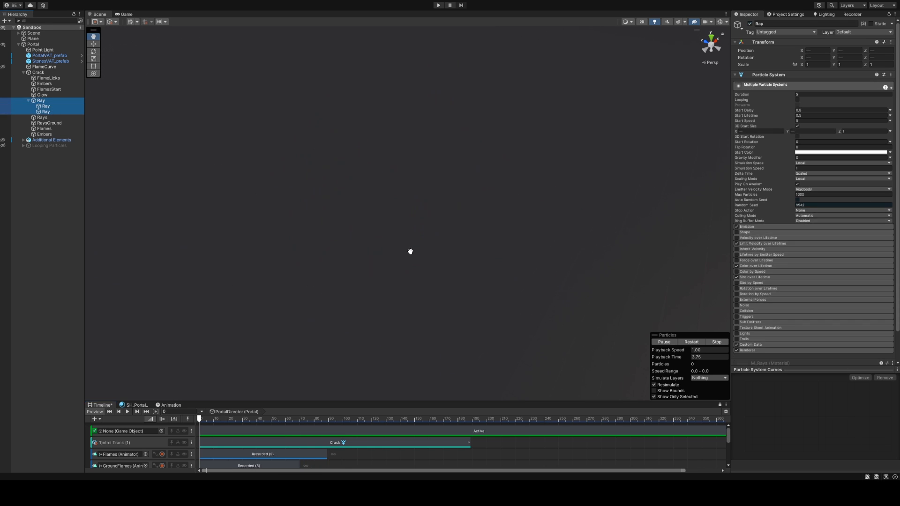
pyautogui.click(691, 343)
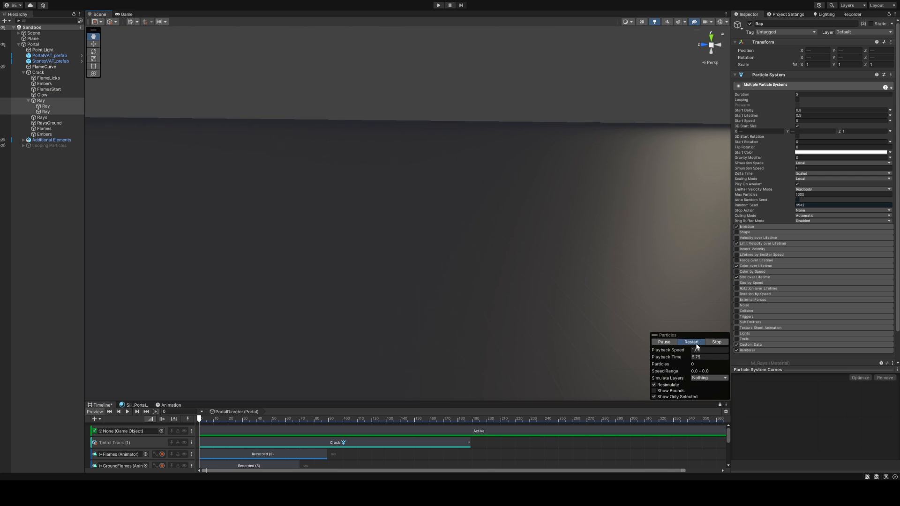
pyautogui.click(690, 342)
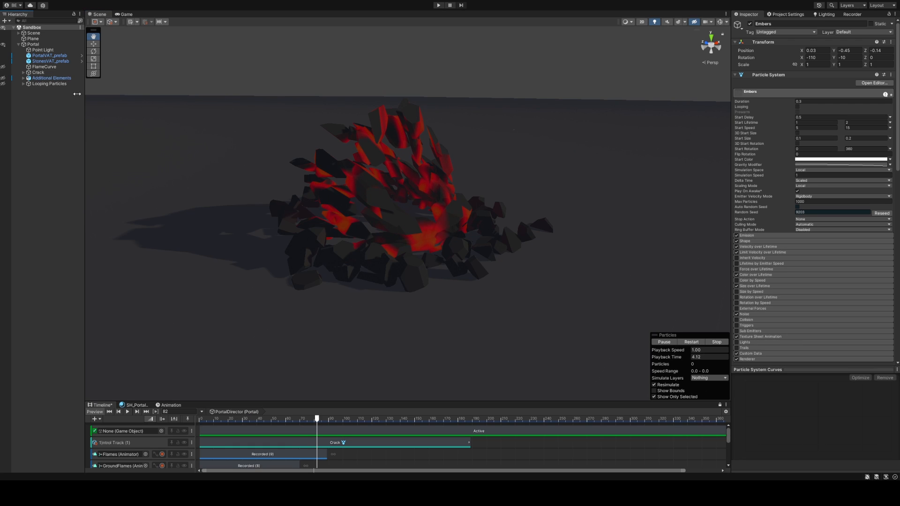
# Select the Crack object under Portal in the Hierarchy
pyautogui.click(38, 72)
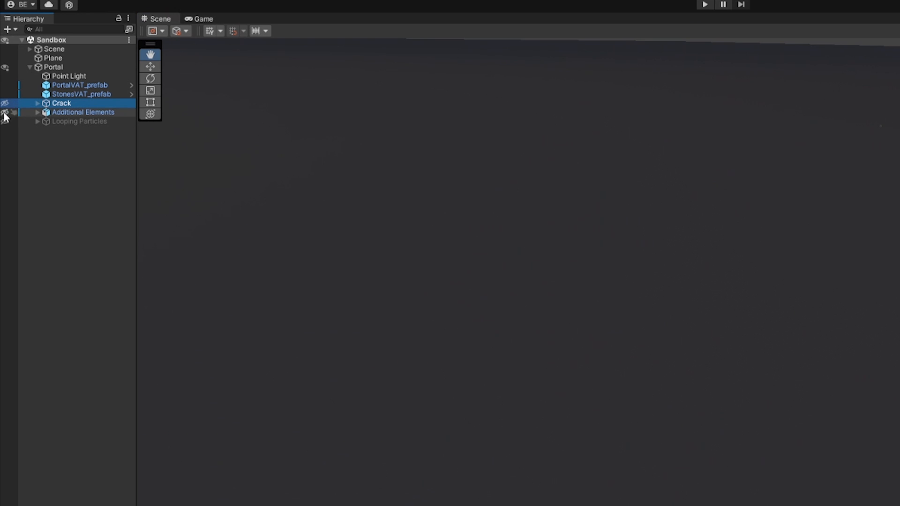
# Reveal Additional Elements and toggle scene visibility of FlameCurve and the ground flames
pyautogui.click(37, 112)
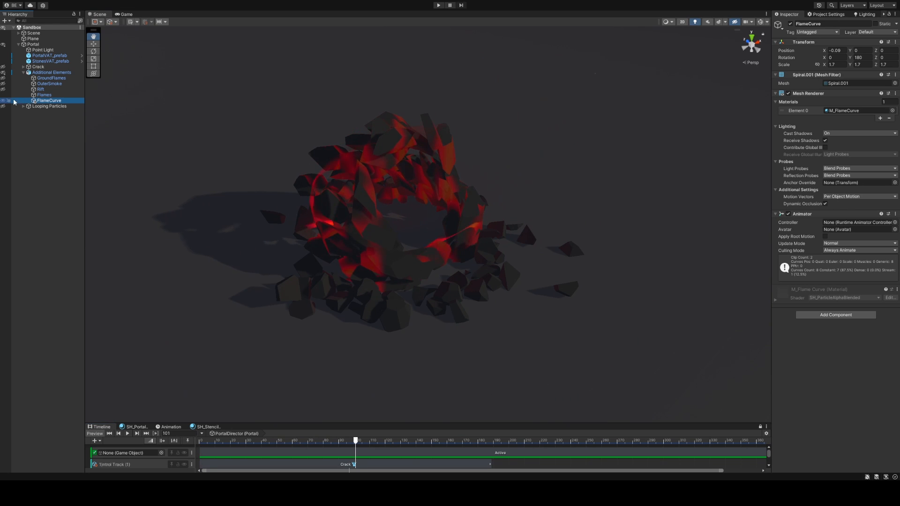
pyautogui.click(44, 95)
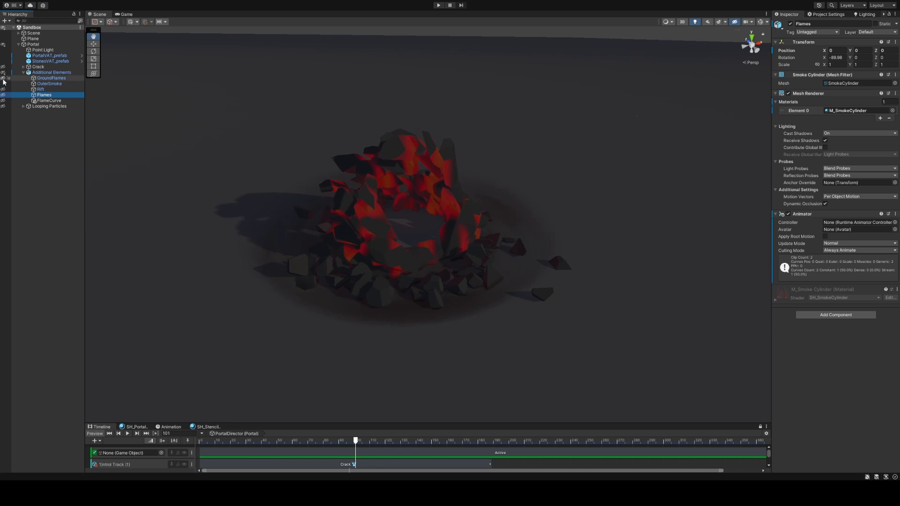
pyautogui.click(49, 84)
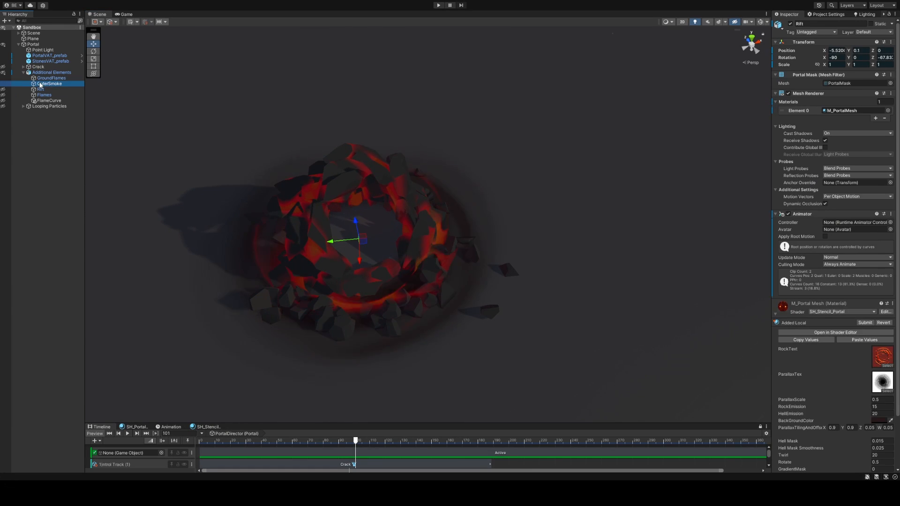
pyautogui.click(40, 89)
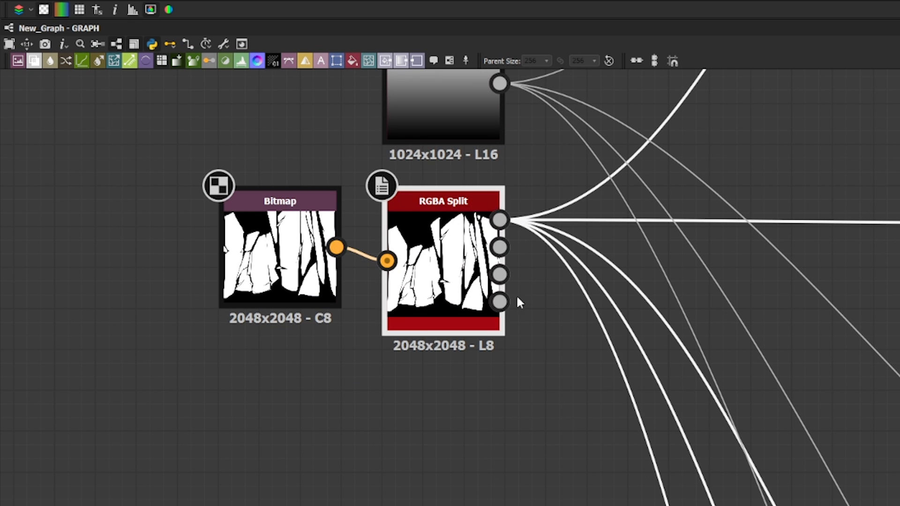
pyautogui.moveTo(433, 423)
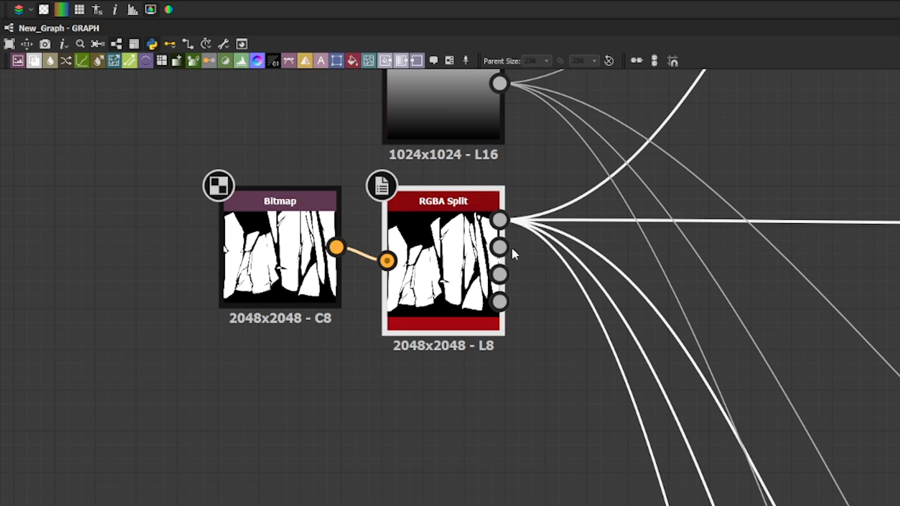
# Scroll the graph to the rock Bitmap node feeding RGBA Split
pyautogui.scroll(-3)
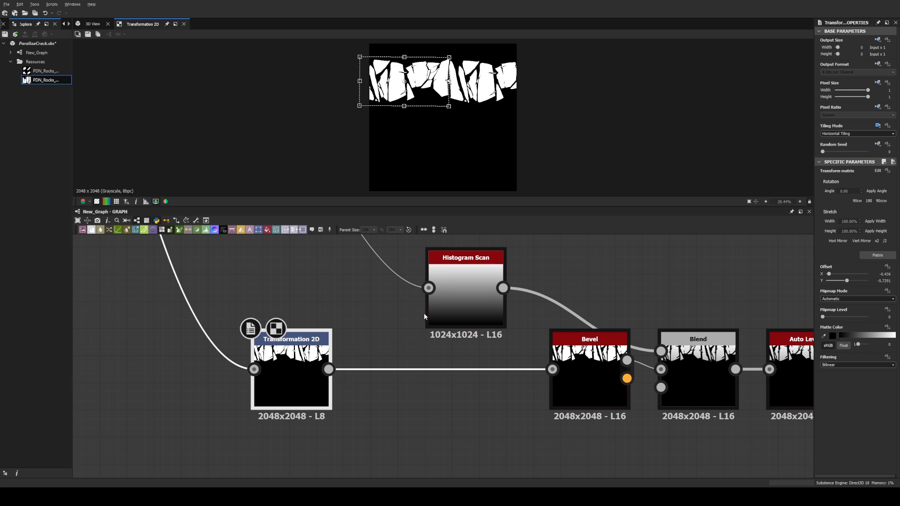
pyautogui.moveTo(453, 230)
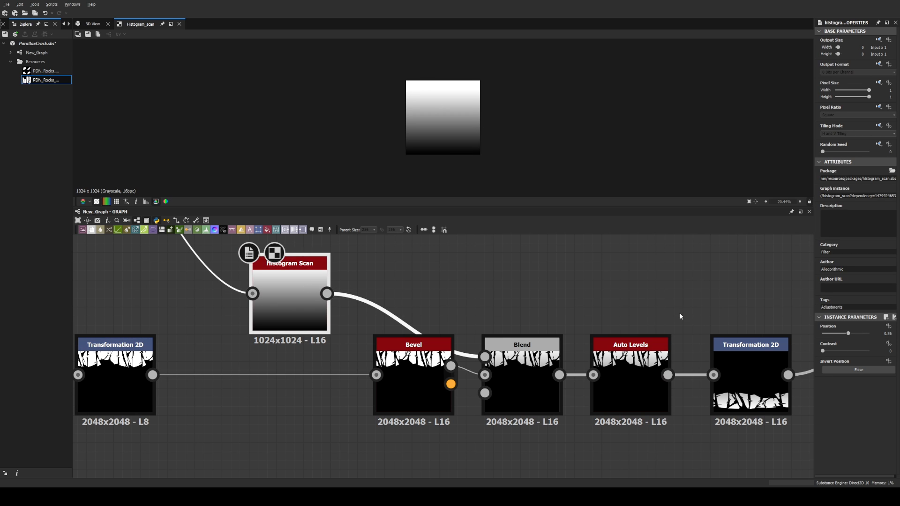
pyautogui.moveTo(444, 153)
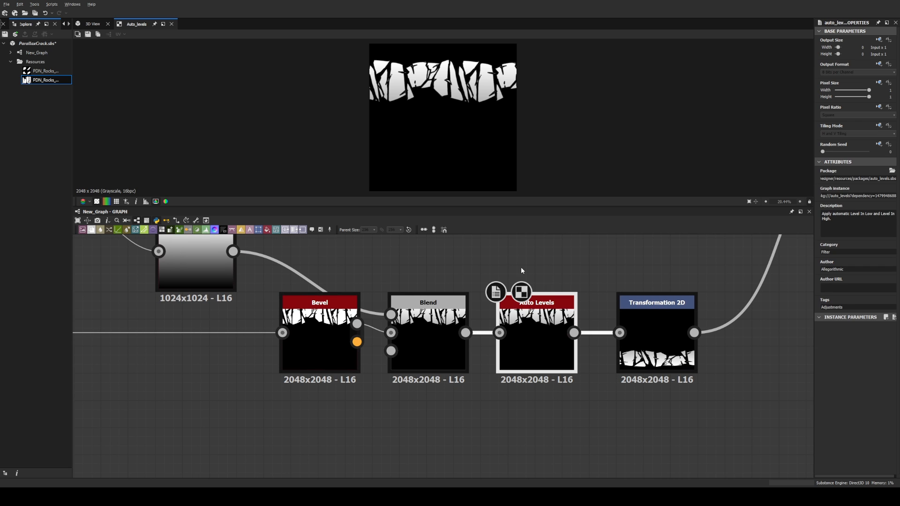
# Preview the next Transformation 2D offset node's result in the 2D View
pyautogui.click(656, 302)
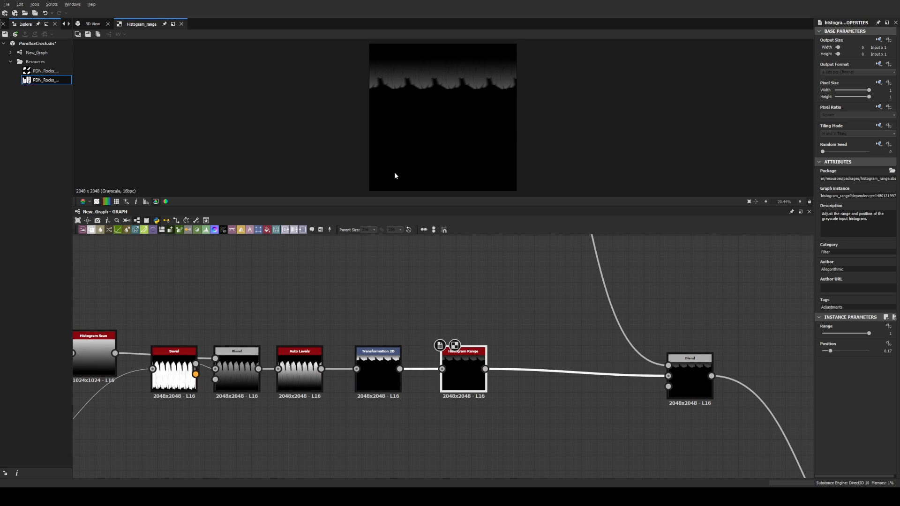
# Preview the Subtract Blend output, then the polar-warped crack result
pyautogui.click(689, 371)
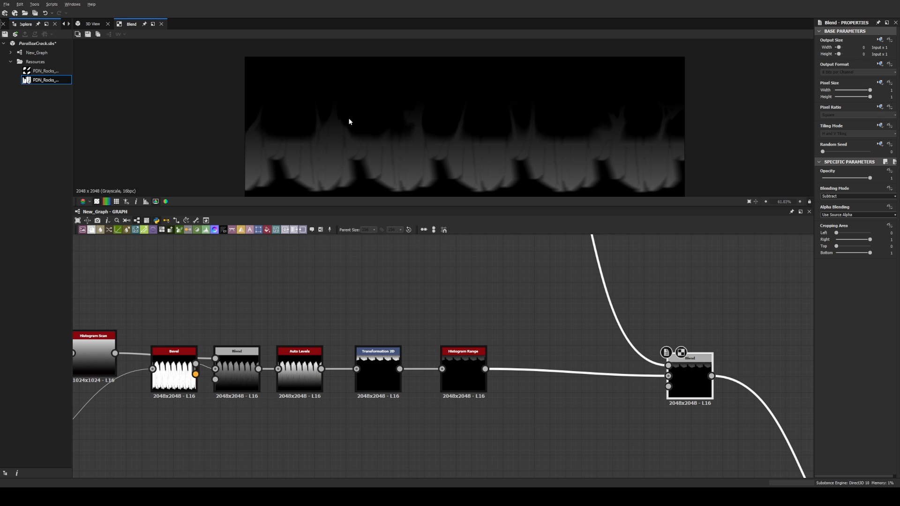
pyautogui.scroll(-3)
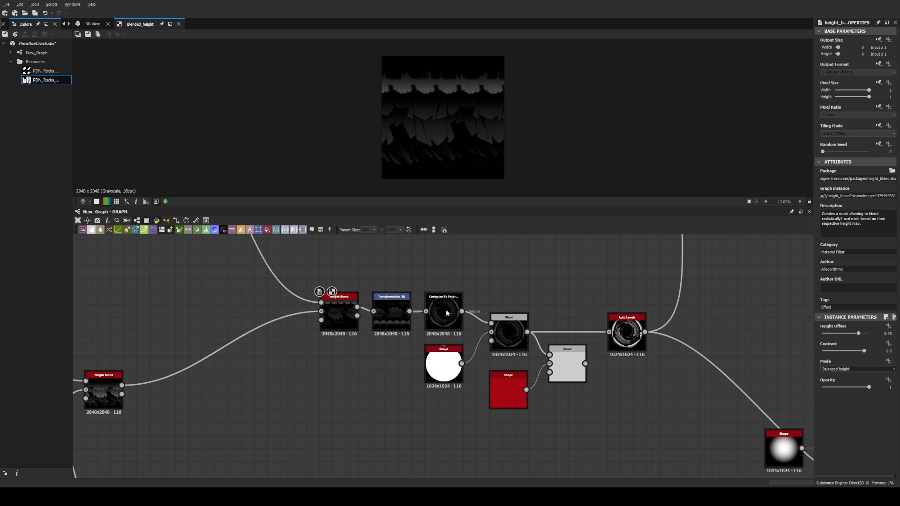
pyautogui.click(391, 296)
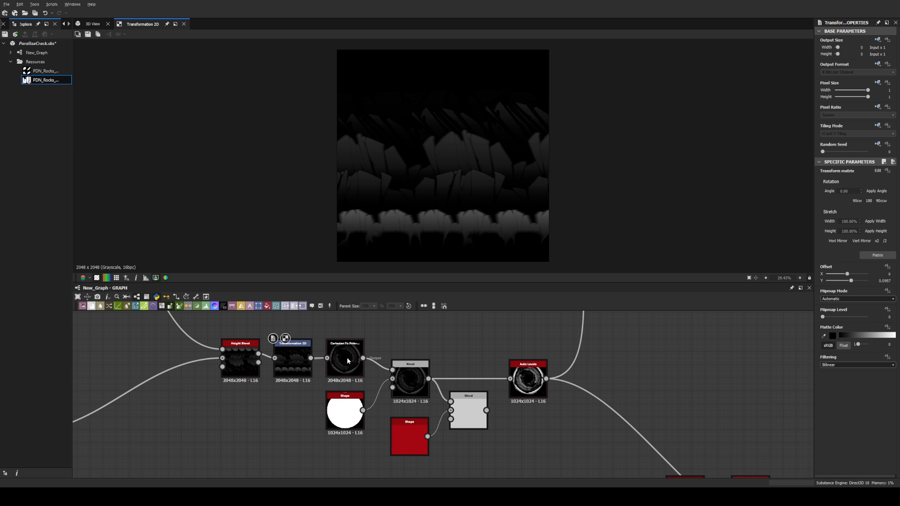
pyautogui.moveTo(345, 365)
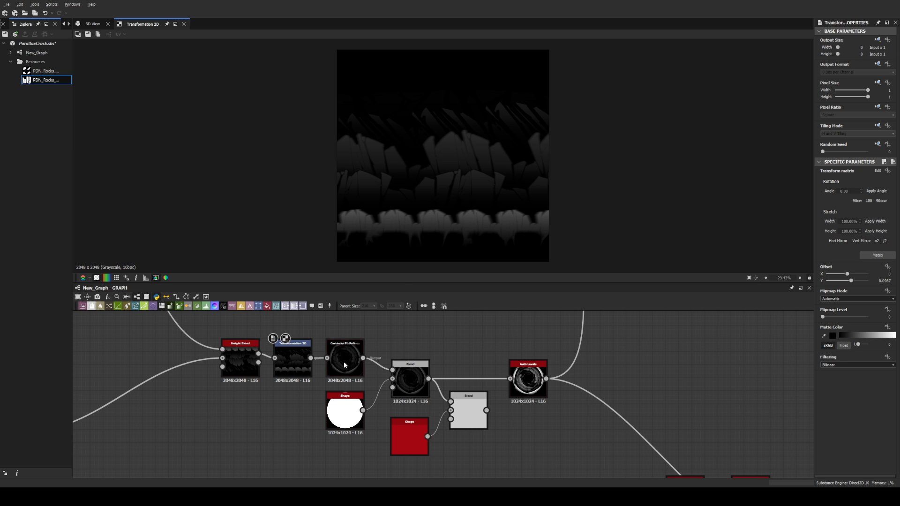
# Preview the Cartesian to Polar rock pattern and the final output_2 swirl mask
pyautogui.click(345, 356)
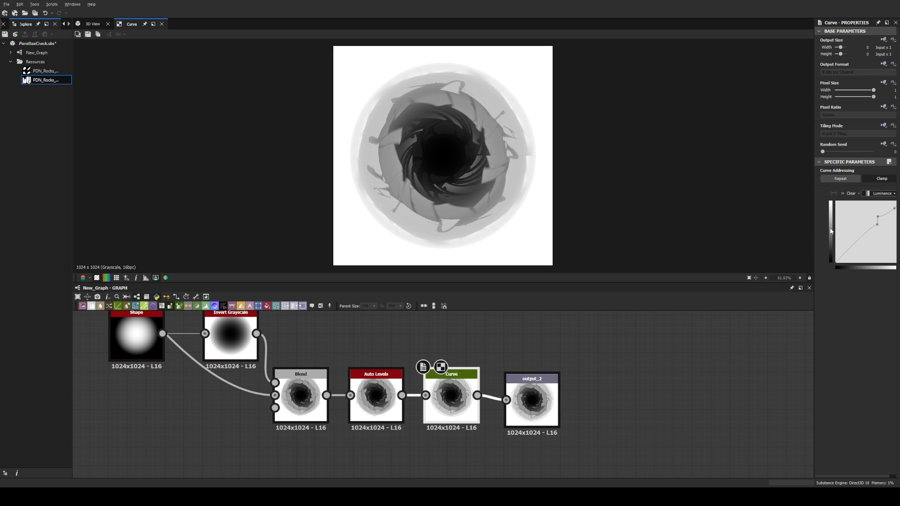
pyautogui.click(531, 400)
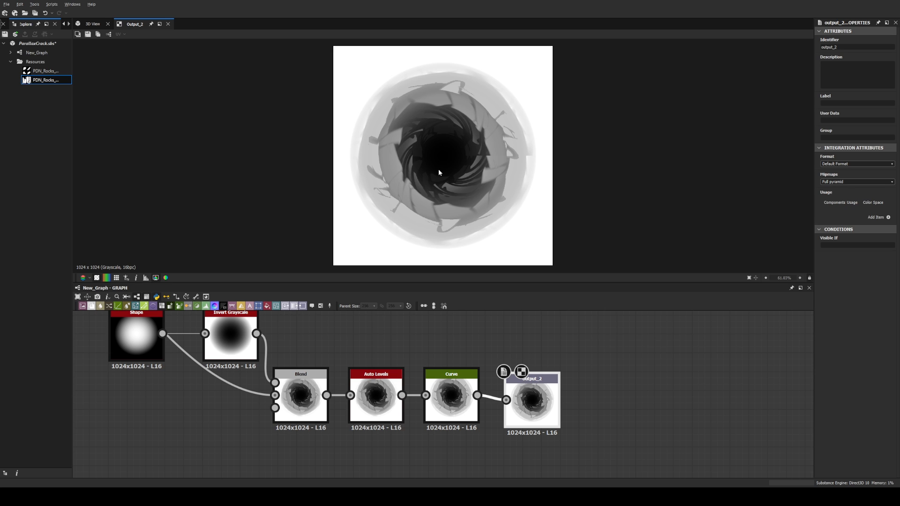
pyautogui.moveTo(448, 157)
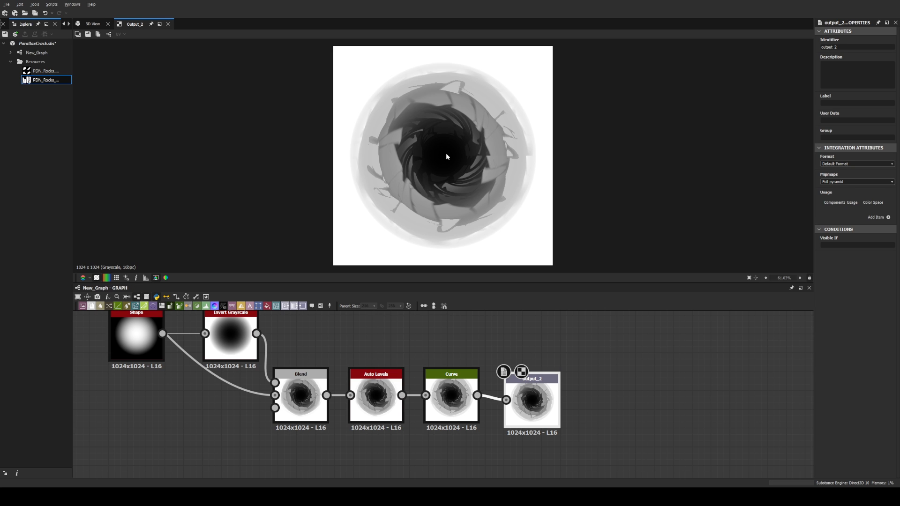
pyautogui.moveTo(331, 213)
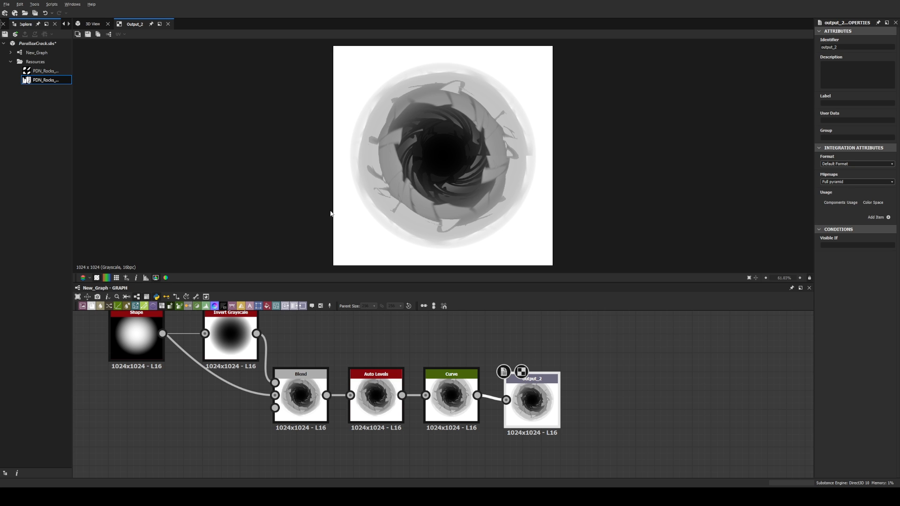
pyautogui.moveTo(345, 87)
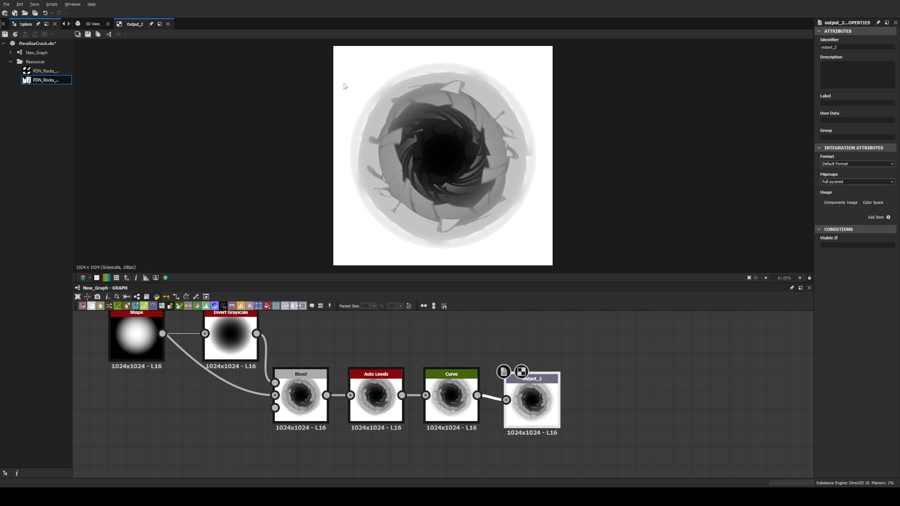
pyautogui.moveTo(487, 187)
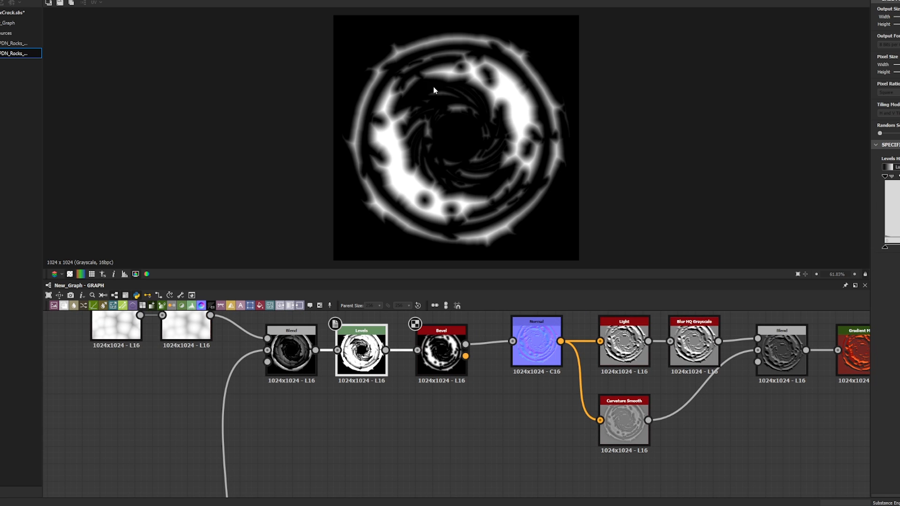
# Inspect the normal map generated from the bevelled crack ring
pyautogui.click(441, 350)
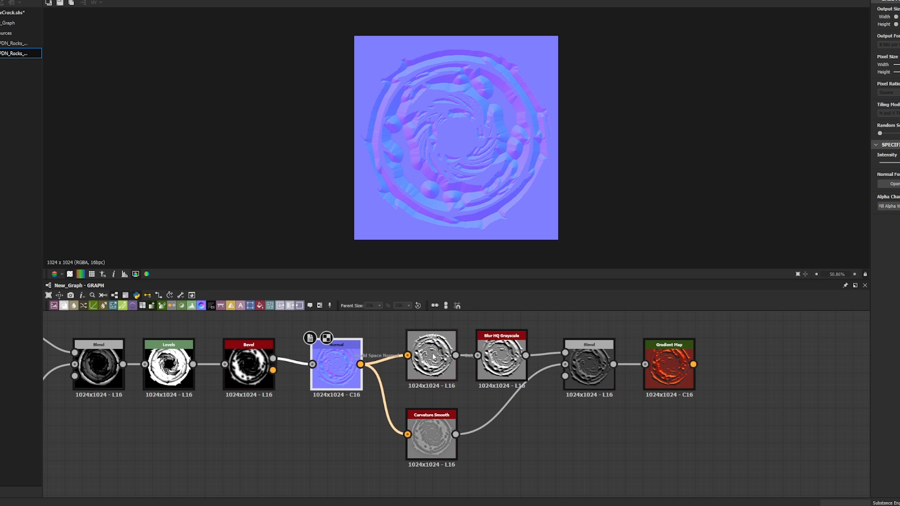
# Preview the Gradient Map's colourised orange-red crack texture
pyautogui.click(431, 356)
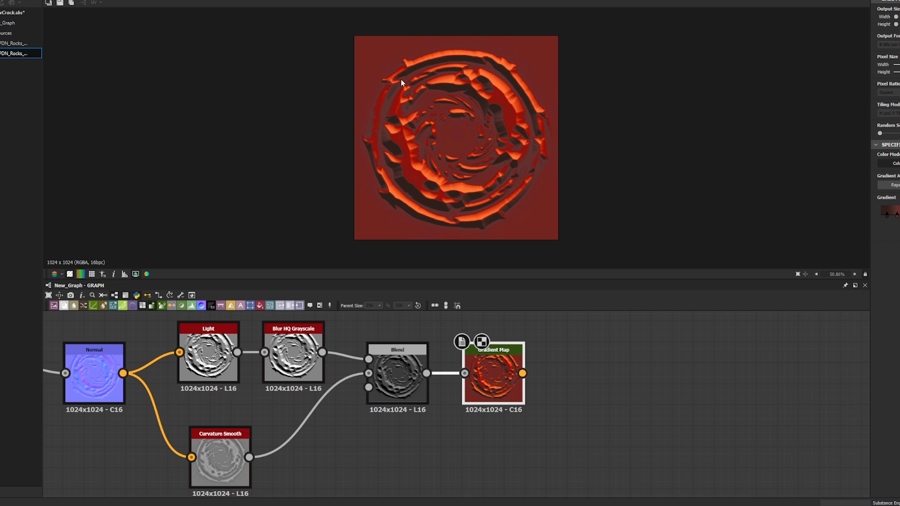
pyautogui.moveTo(507, 211)
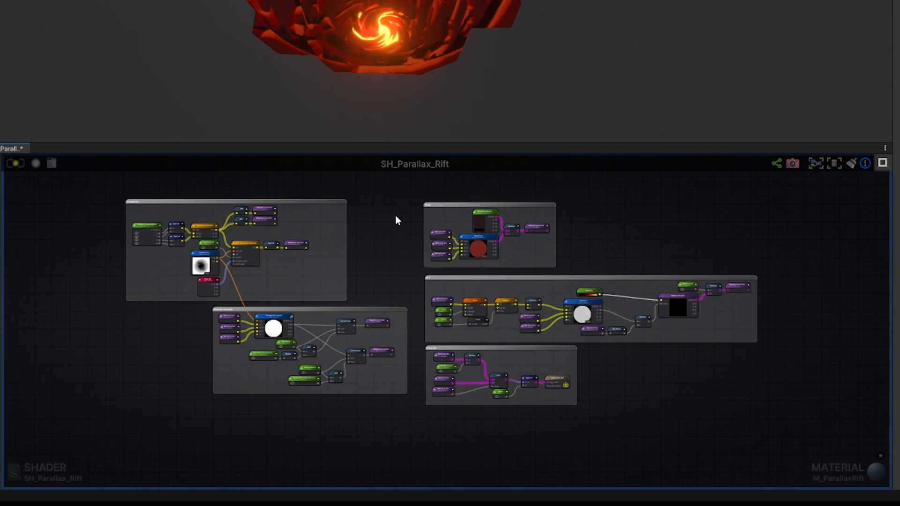
pyautogui.moveTo(109, 193)
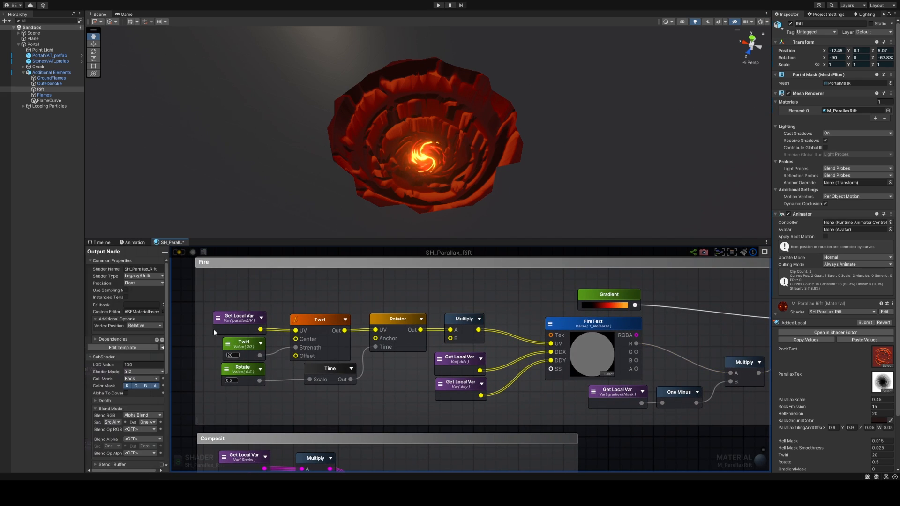
# Inspect the parallax UV variable and Twirl strength (44.2), then the Fire colour variable
pyautogui.click(240, 320)
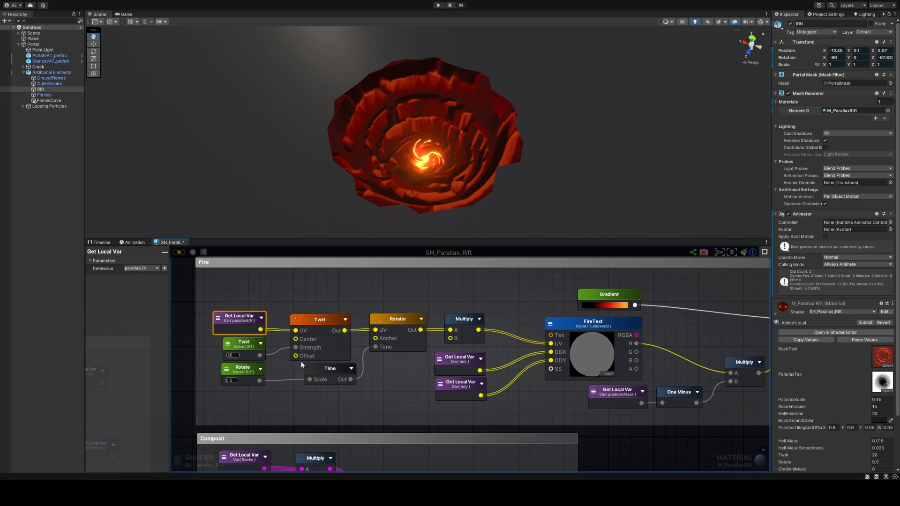
pyautogui.click(243, 343)
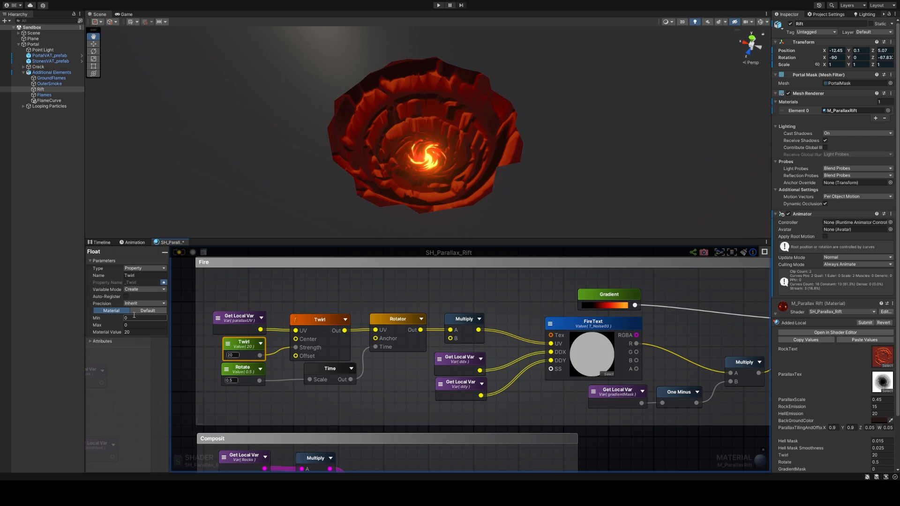
pyautogui.write('44.2')
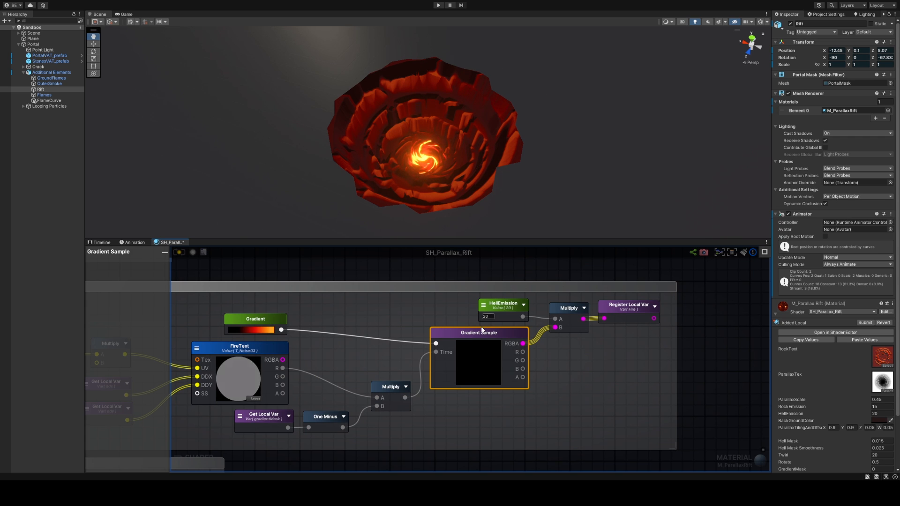
pyautogui.click(503, 305)
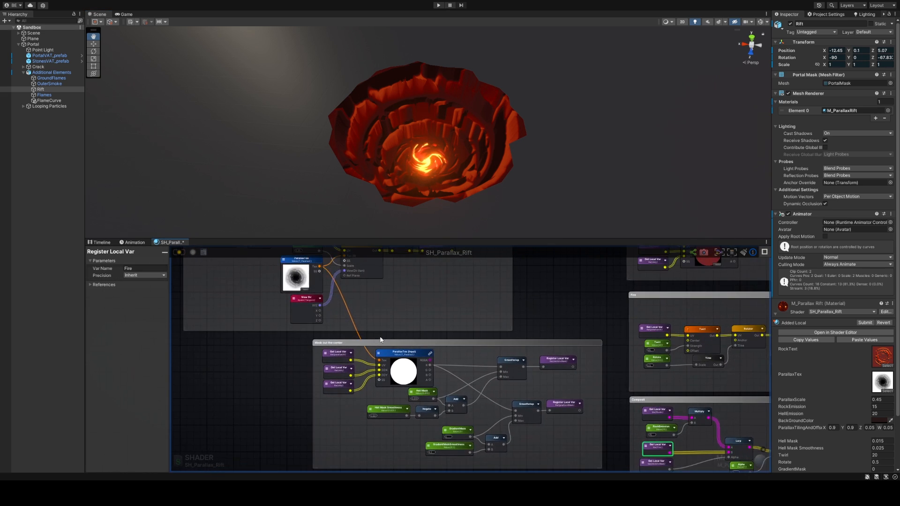
# Inspect the middleMask variable and the Composit group's nodes
pyautogui.click(301, 274)
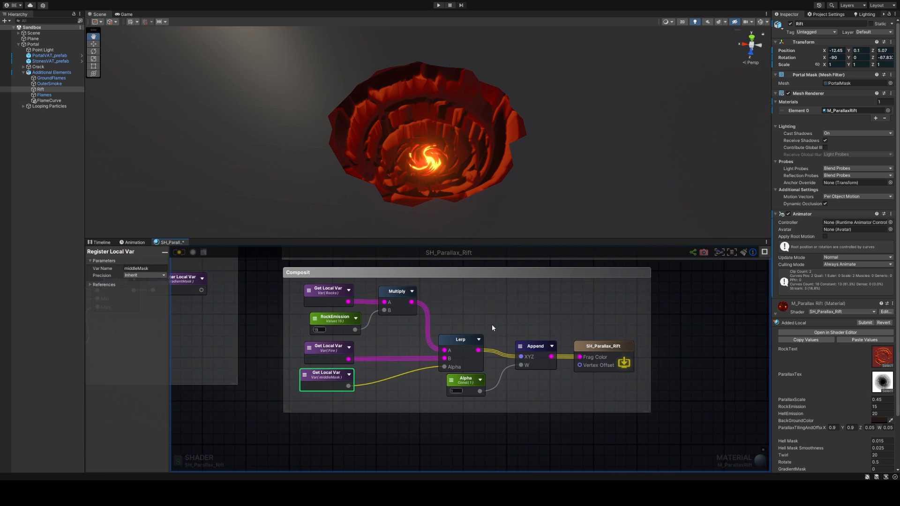
pyautogui.click(315, 373)
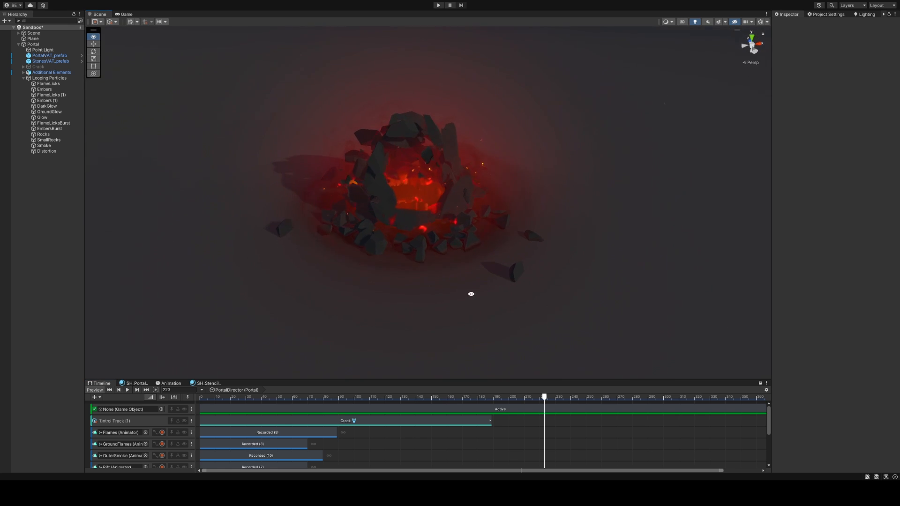
# Orbit the Scene view to look down into the portal as the timeline plays
pyautogui.moveTo(471, 294); pyautogui.dragTo(442, 234)
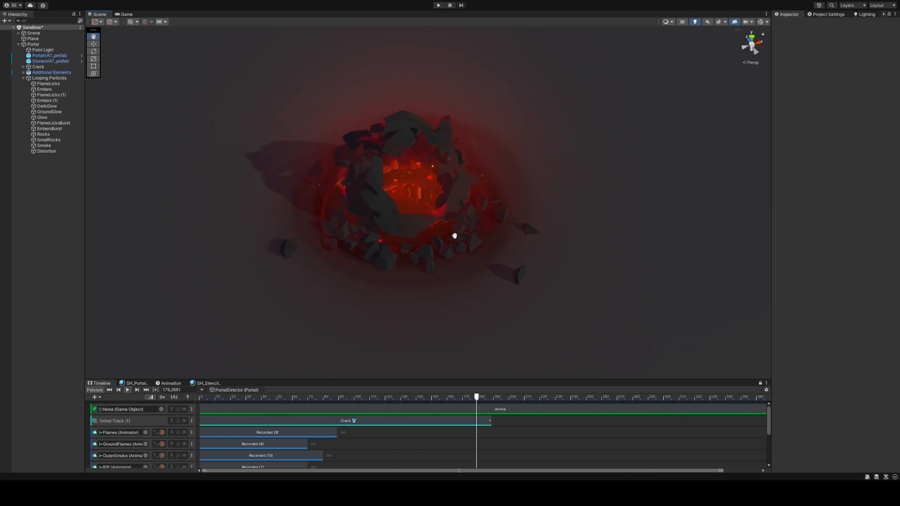
pyautogui.click(662, 396)
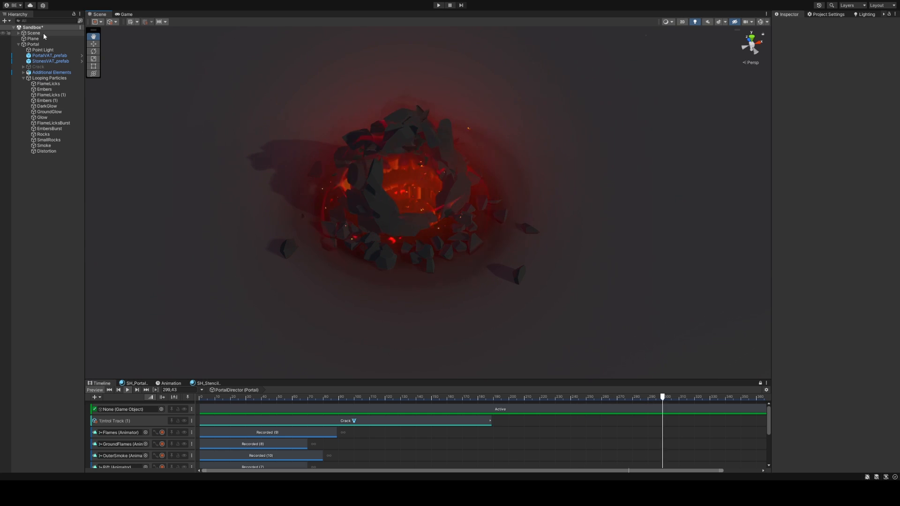